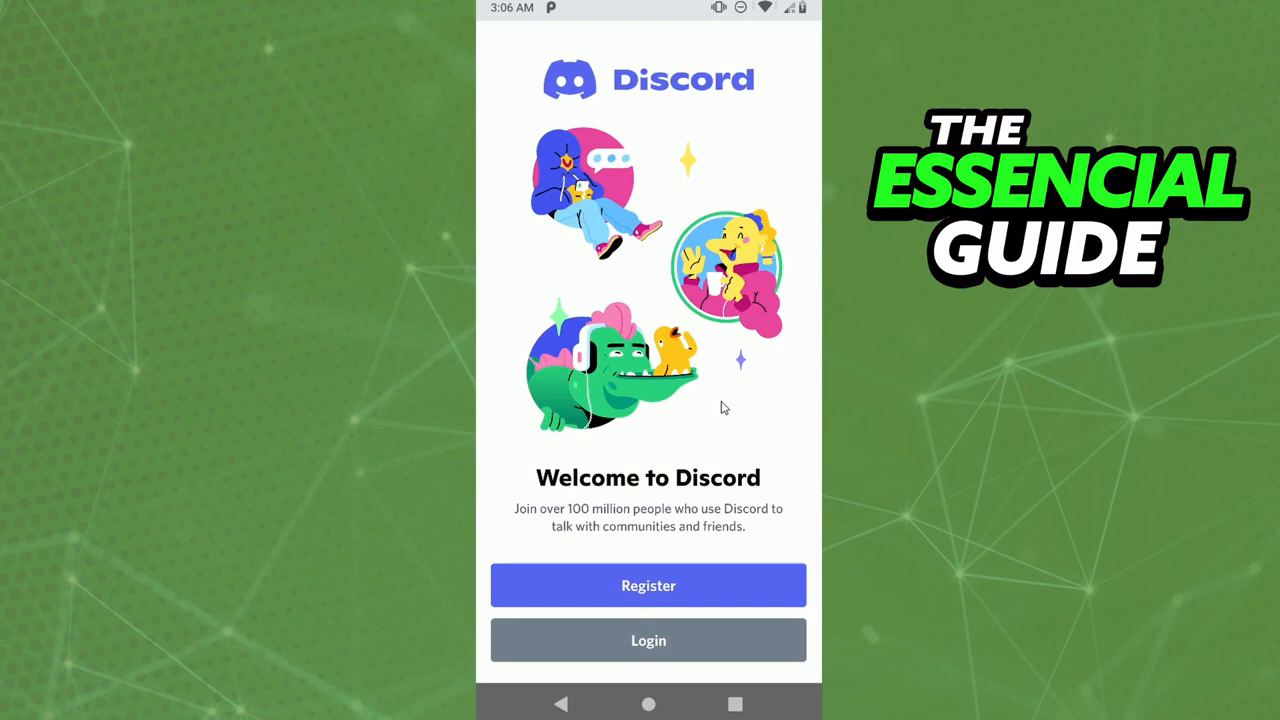
mouse_move(650, 585)
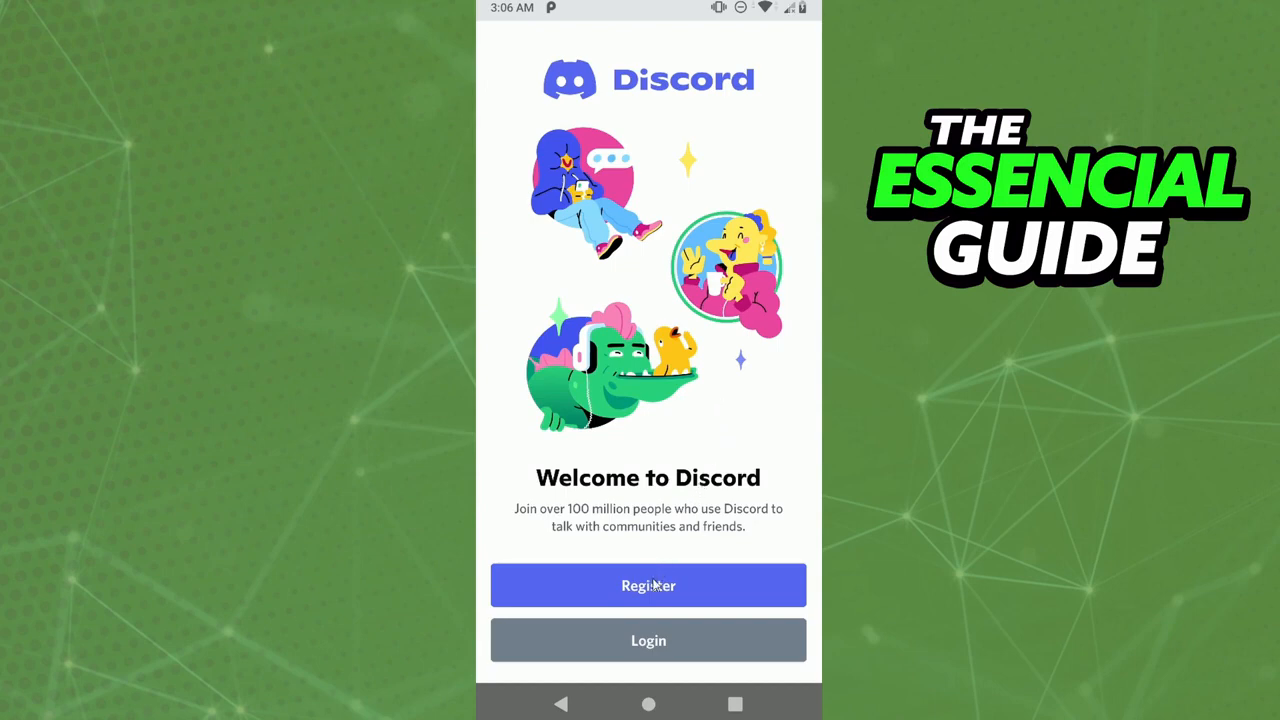
Start registration, glance at the Email option, then return to phone-number sign-up.
click(648, 585)
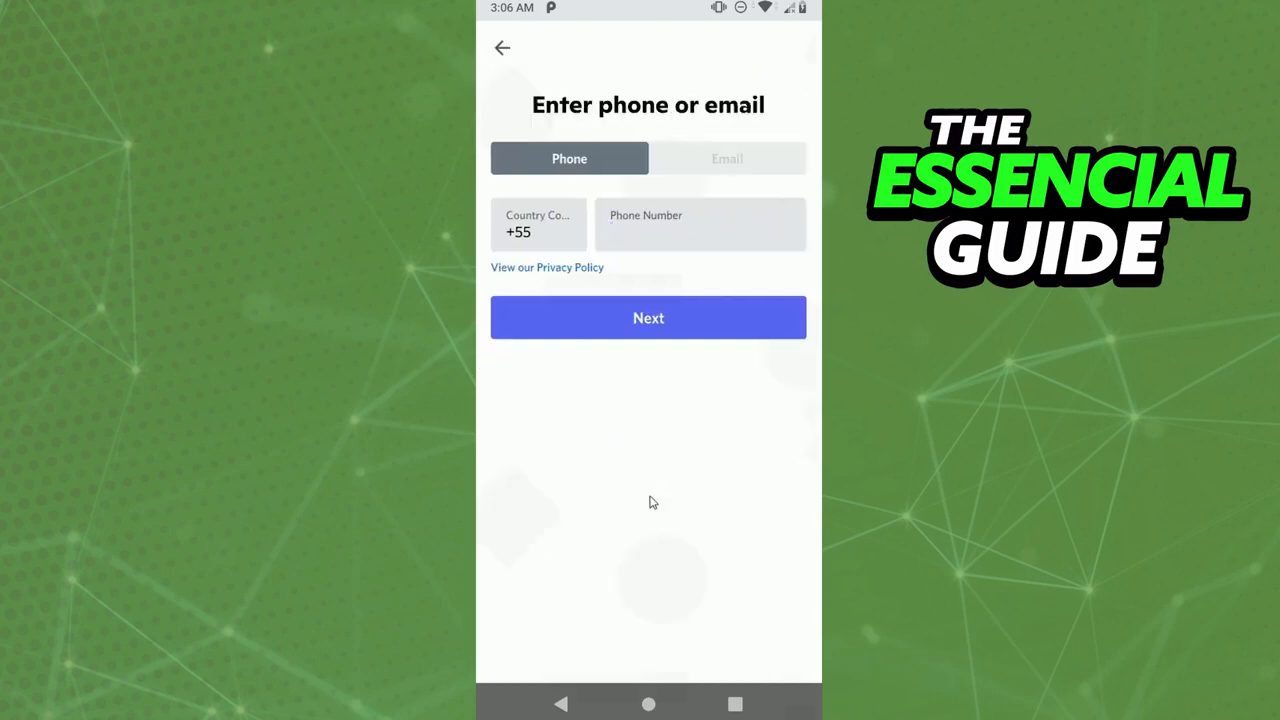
mouse_move(688, 181)
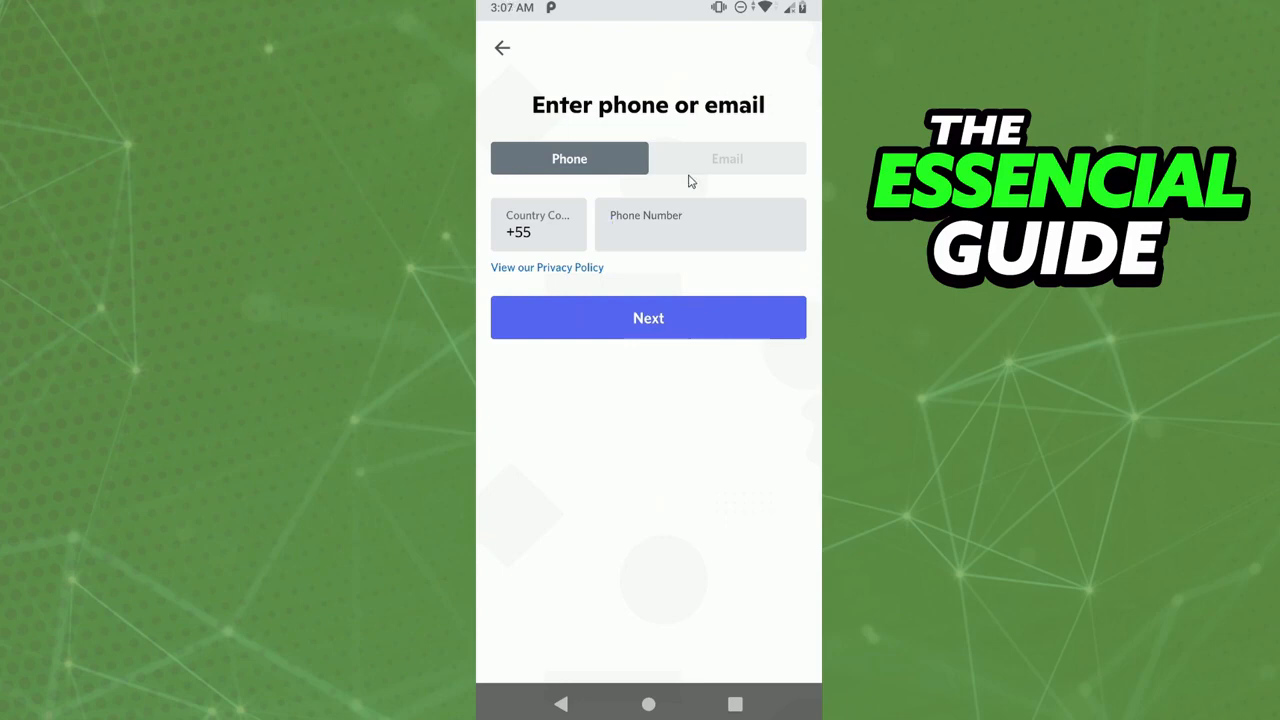
click(727, 158)
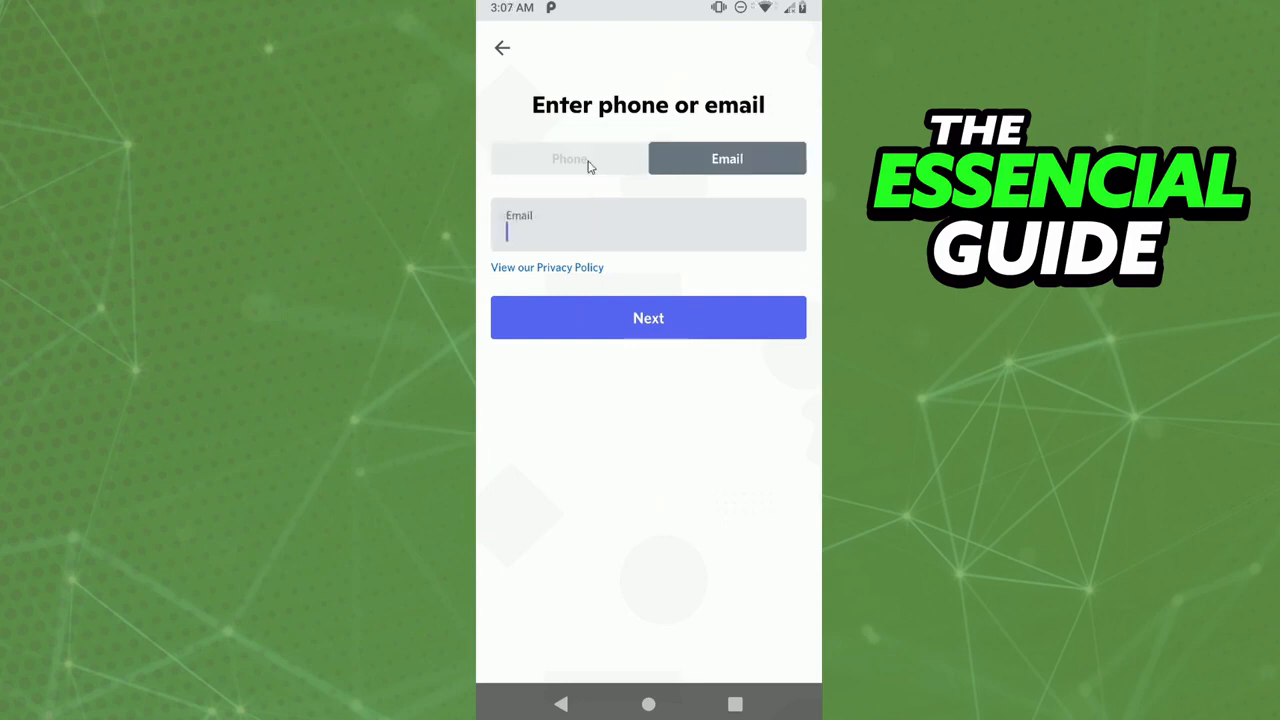
click(569, 158)
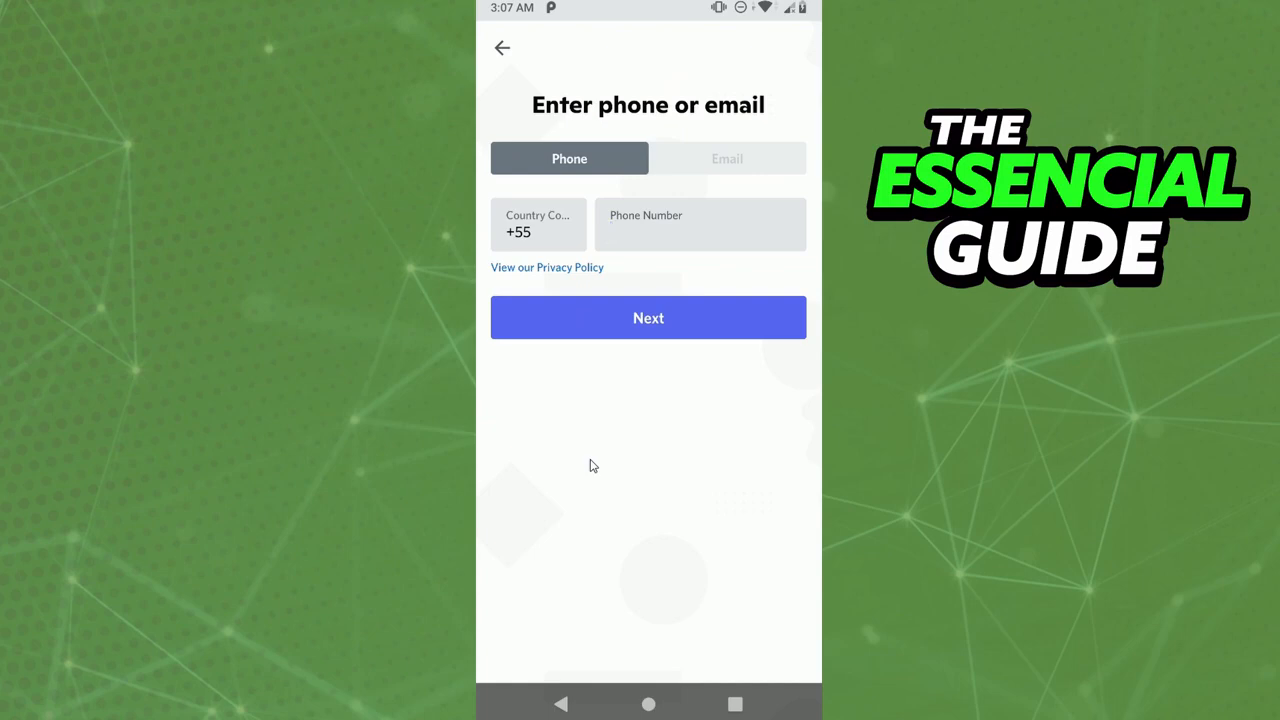
Focus the empty Phone Number field for the second account.
click(700, 231)
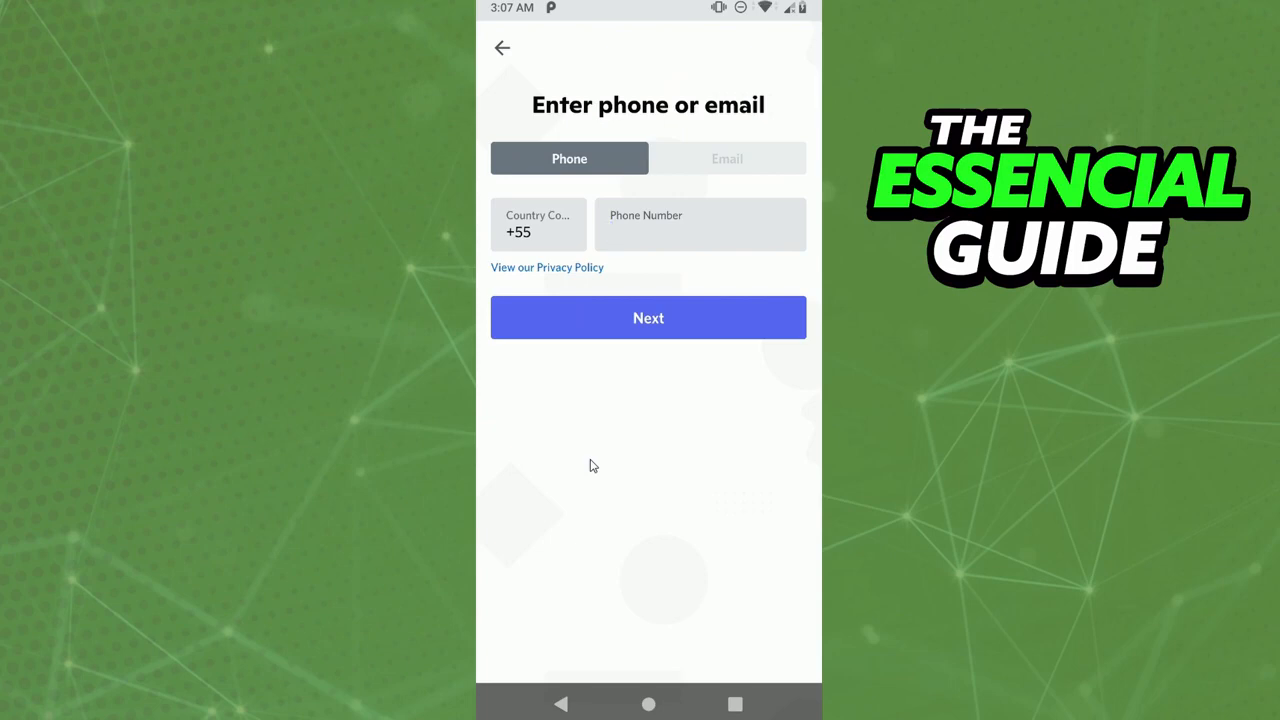
click(700, 231)
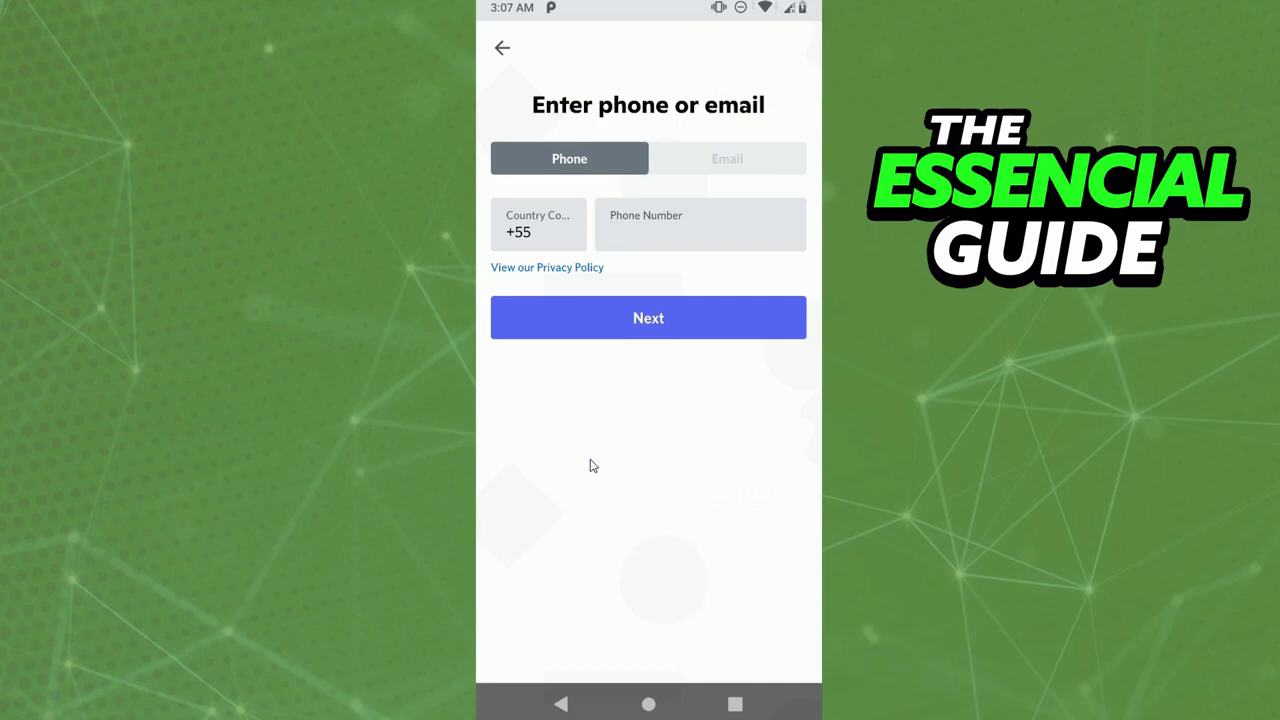
click(700, 224)
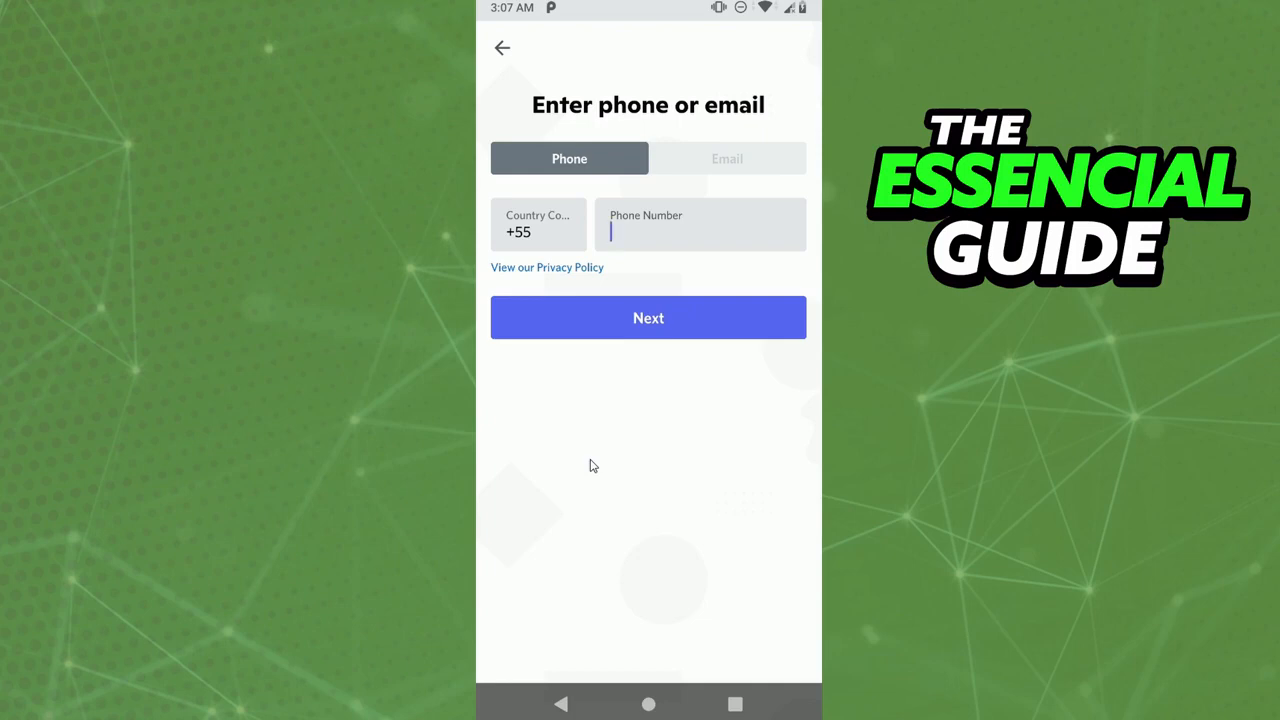